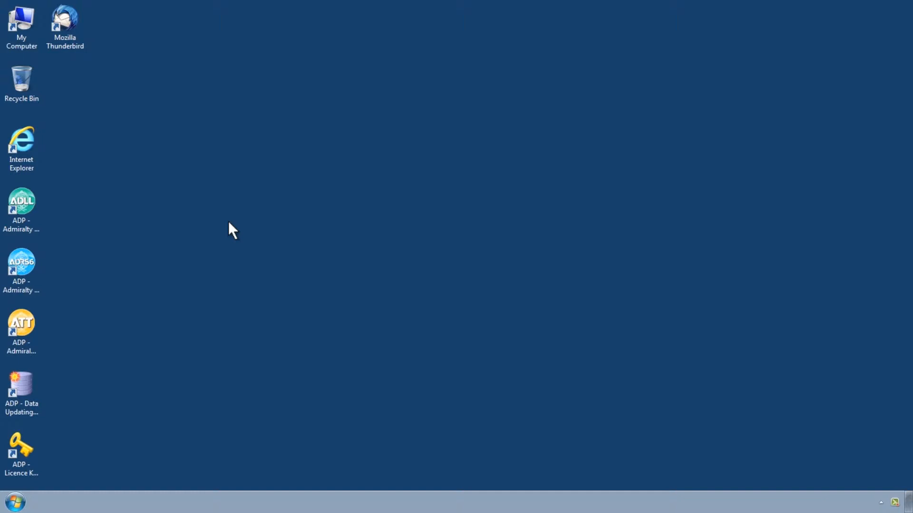
Launch the Data Updating Wizard from its shortcut and continue with 'Obtain updates from the UKHO'
left_click(22, 387)
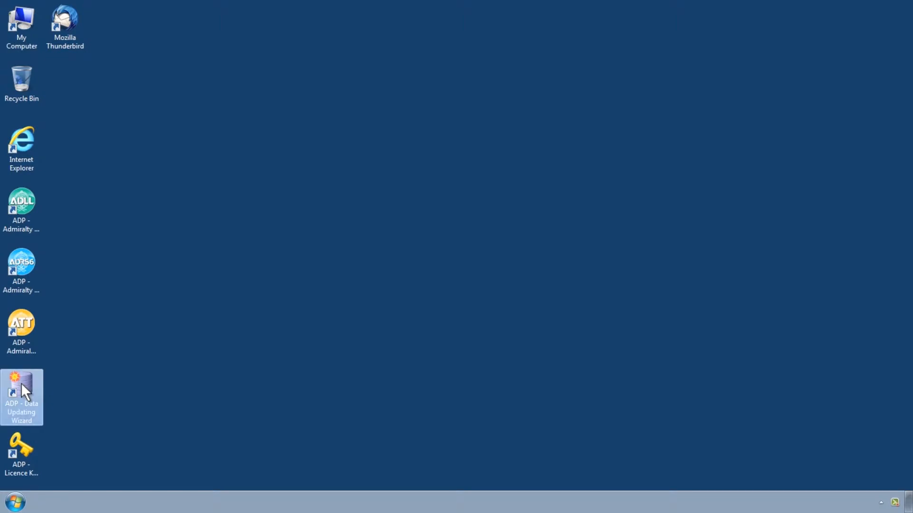
double_click(22, 397)
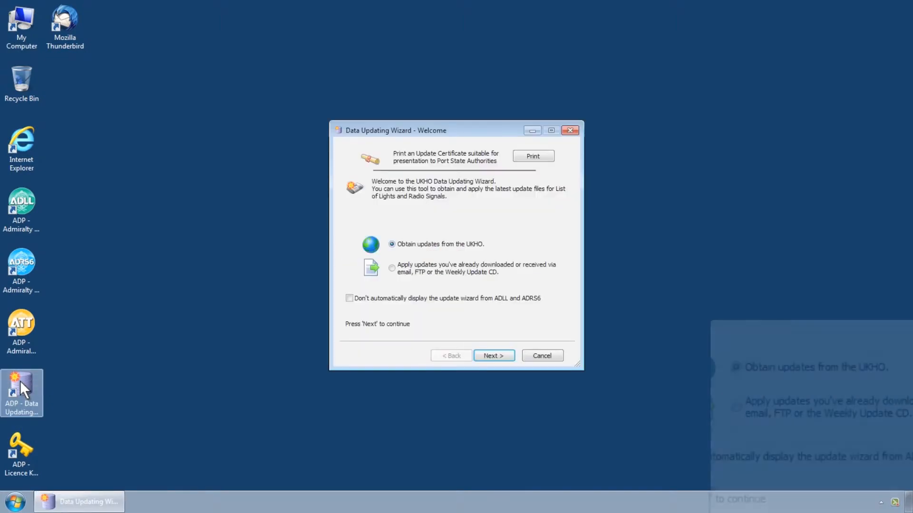
mouse_move(210, 314)
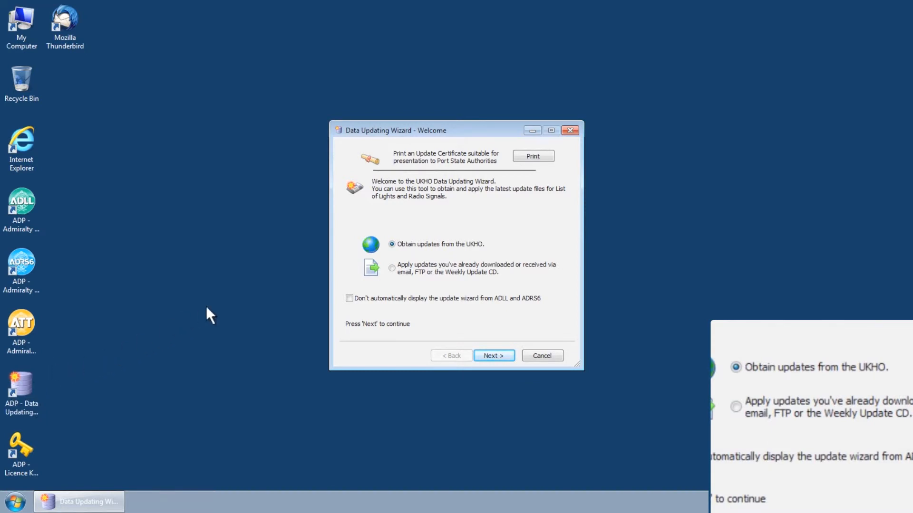
mouse_move(422, 253)
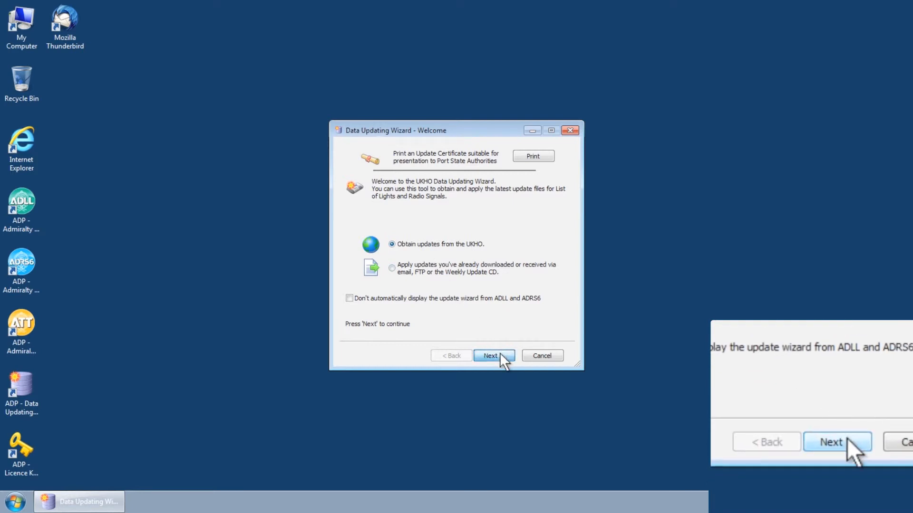
left_click(491, 355)
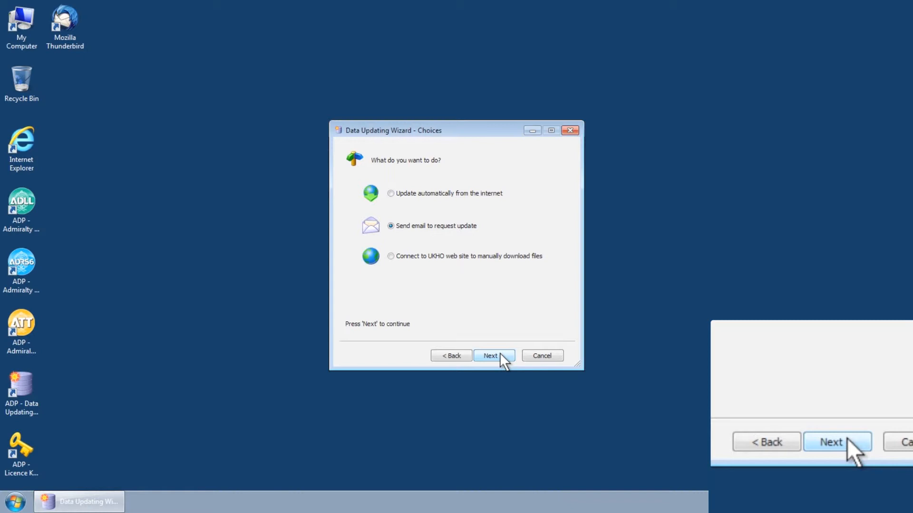
mouse_move(417, 243)
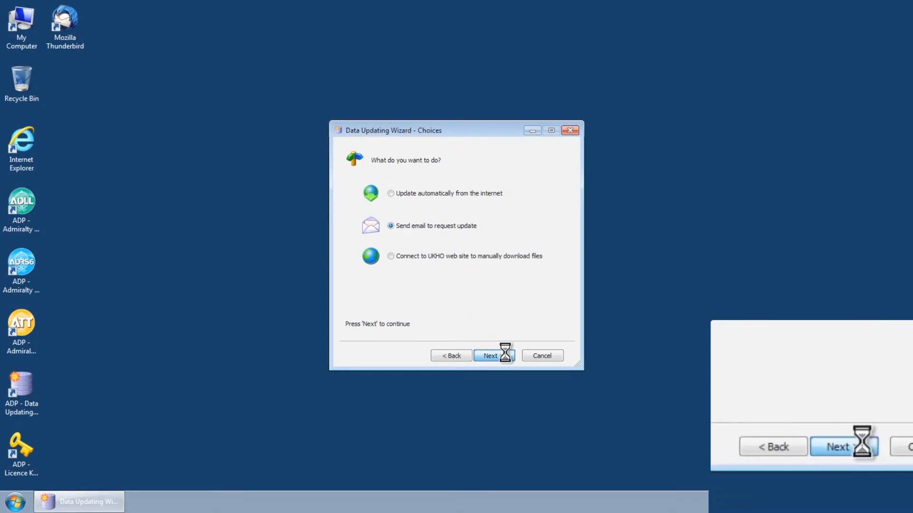
Keep 'Send email to request update' and both ADLL and ADRS6 areas, reaching the Create Email step
left_click(493, 355)
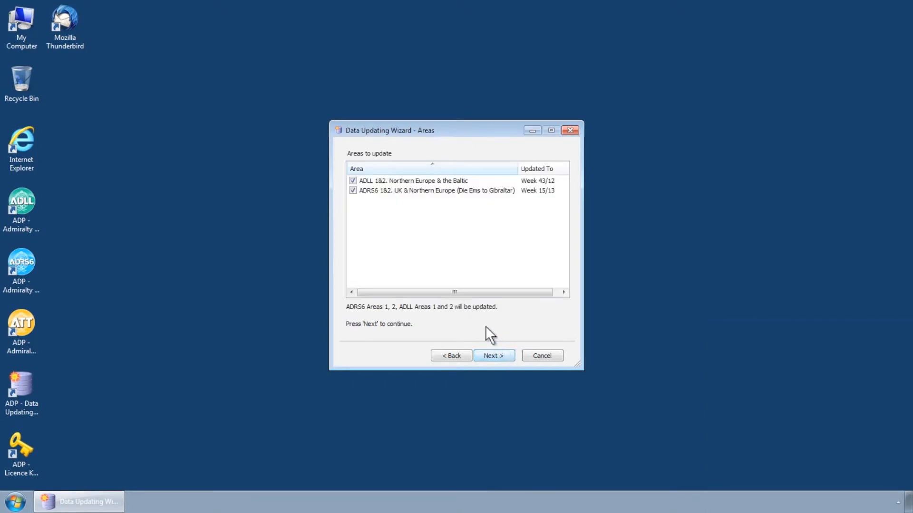
mouse_move(396, 206)
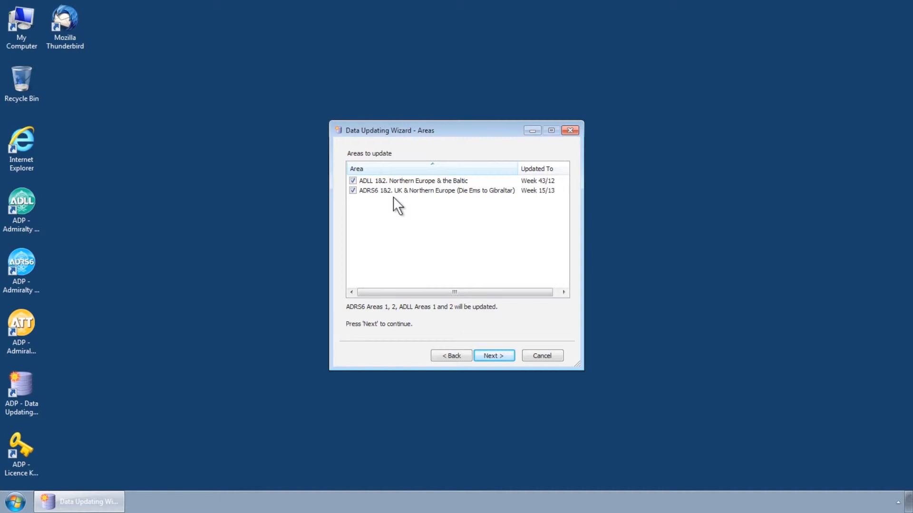
mouse_move(422, 238)
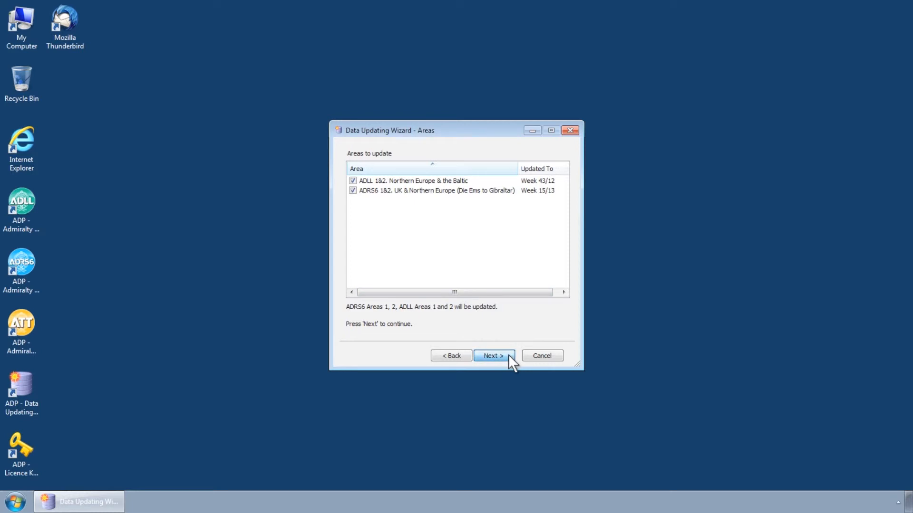
left_click(493, 355)
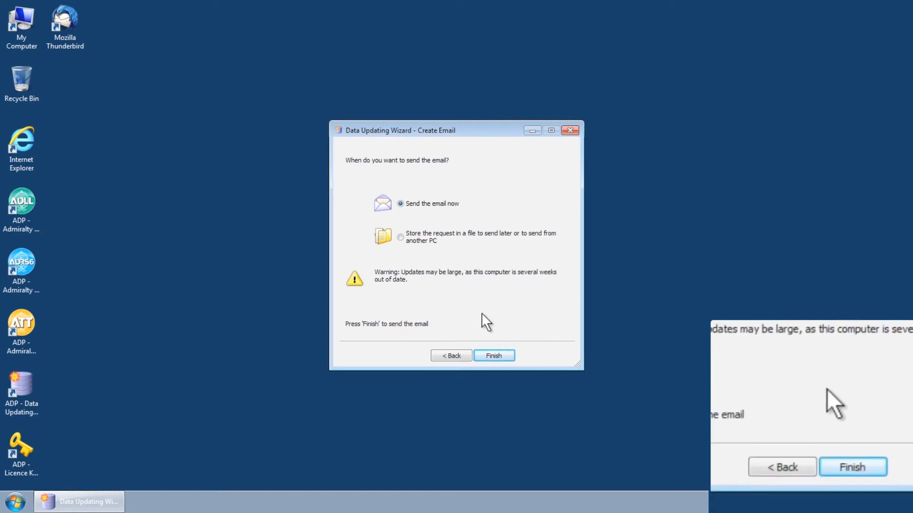
Finish the wizard to create the request email now, review its attached request file in Thunderbird, and send it
left_click(493, 355)
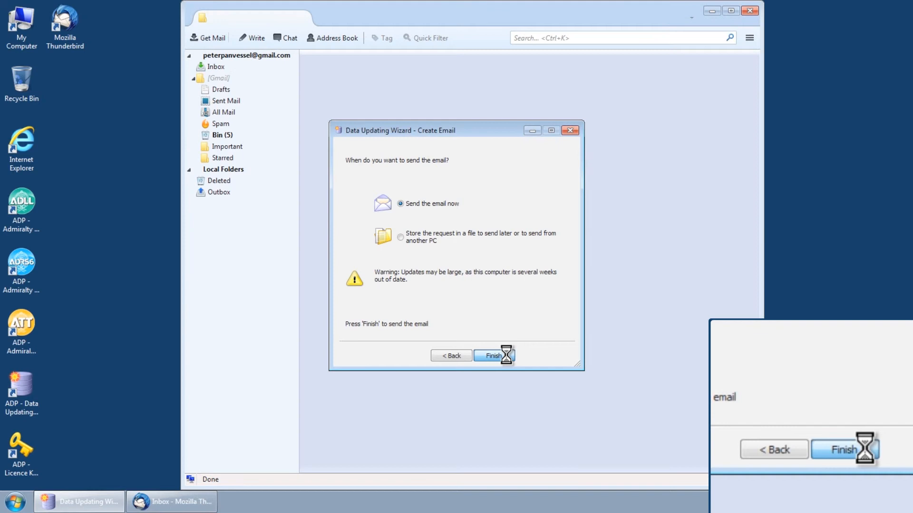
left_click(491, 355)
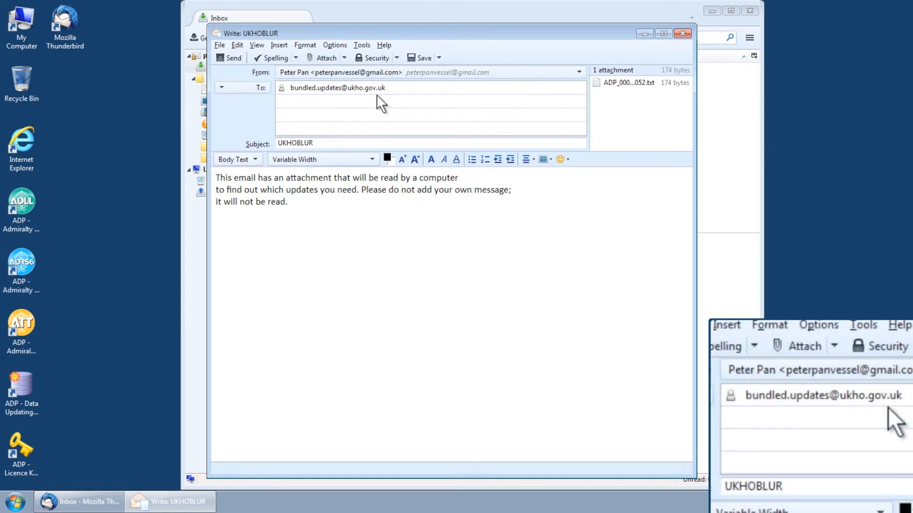
left_click(217, 178)
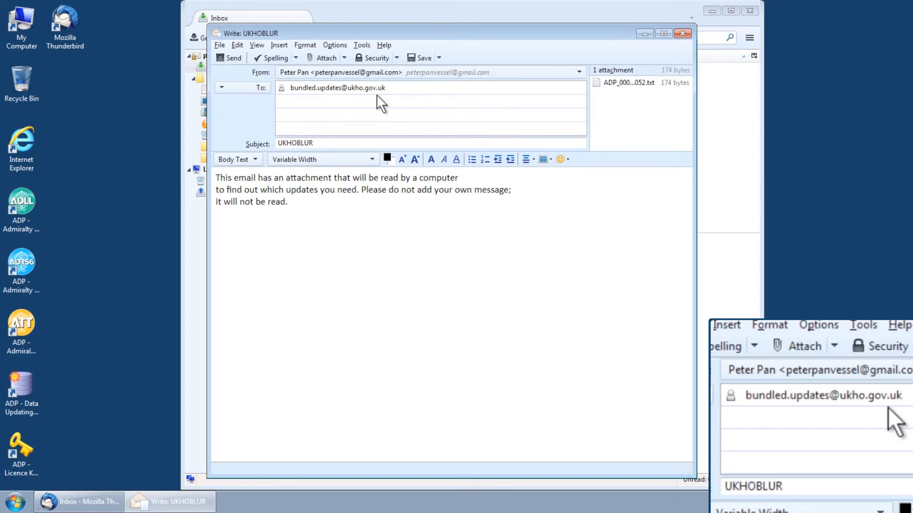
left_click(339, 143)
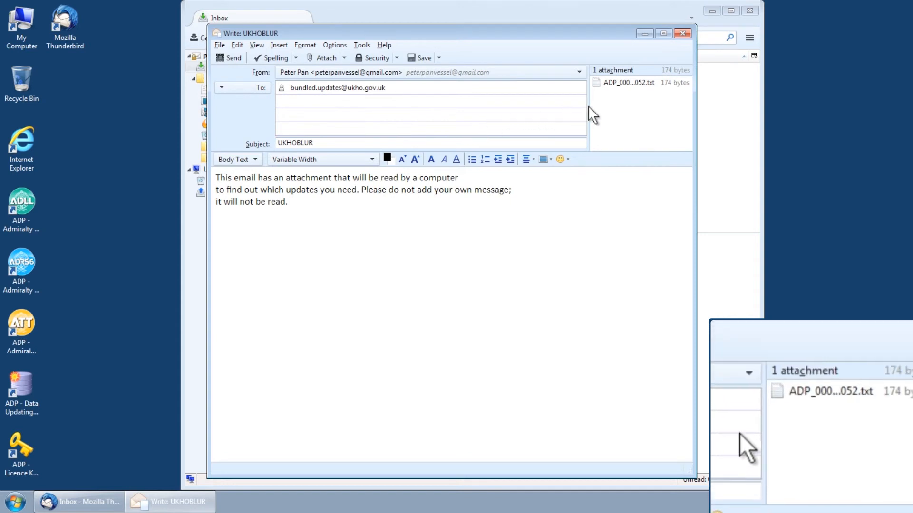
mouse_move(644, 102)
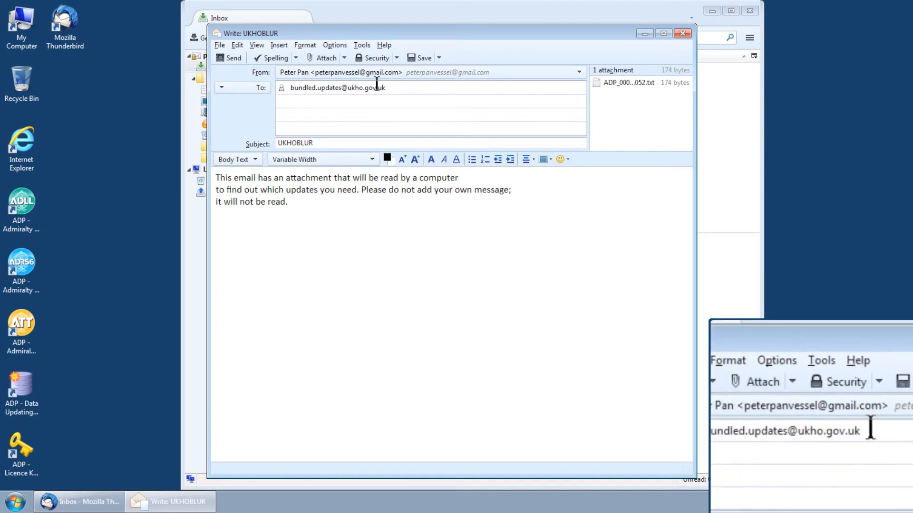
left_click(228, 58)
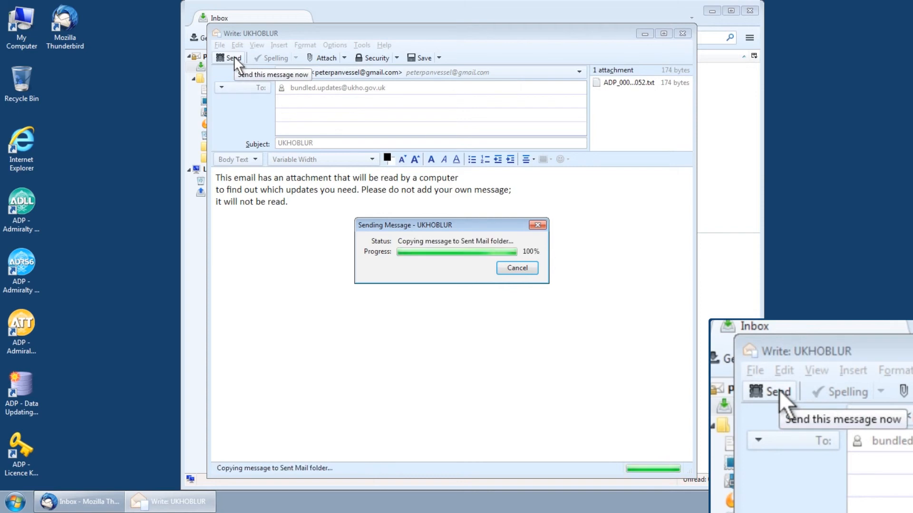
Show the 'Response to update request' reply from Bundled Updates with its update file attachment in the Inbox
left_click(232, 58)
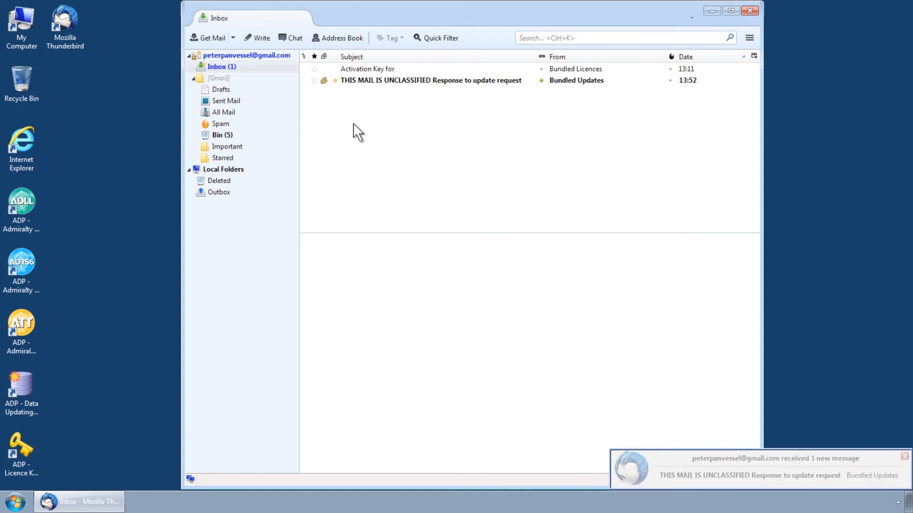
left_click(430, 80)
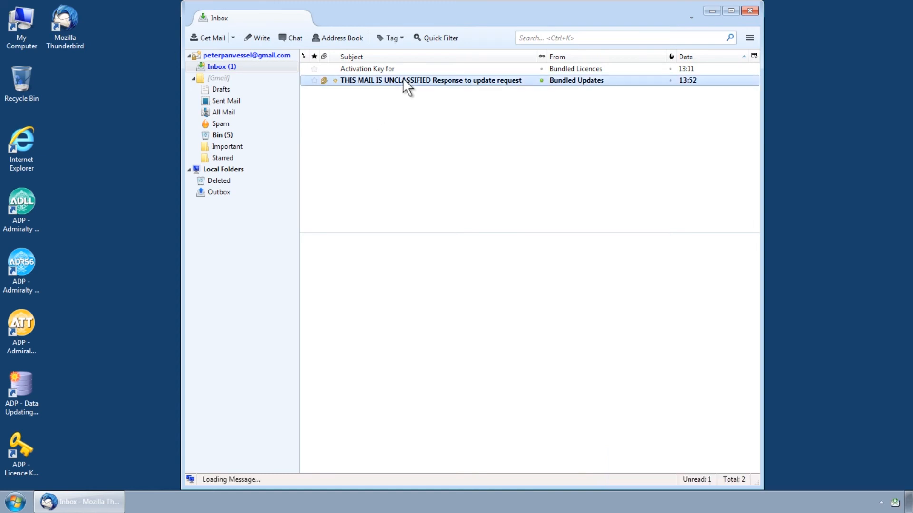
left_click(430, 80)
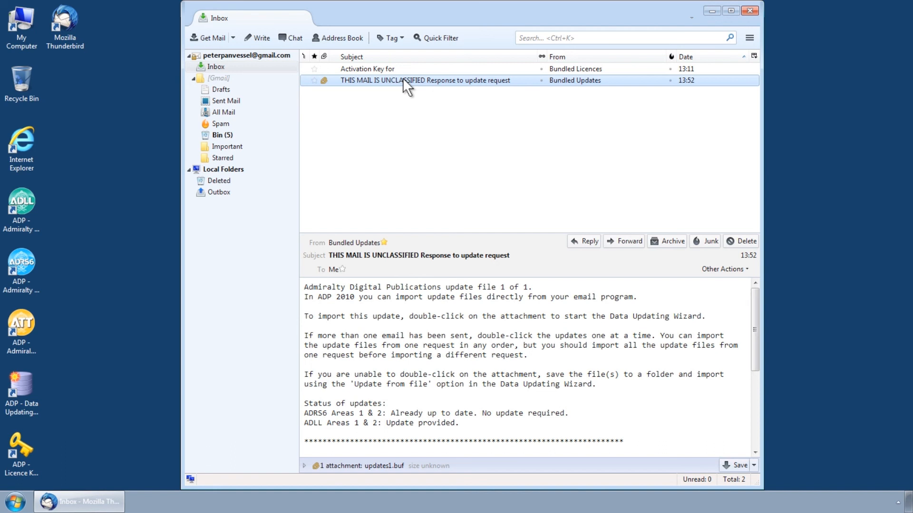